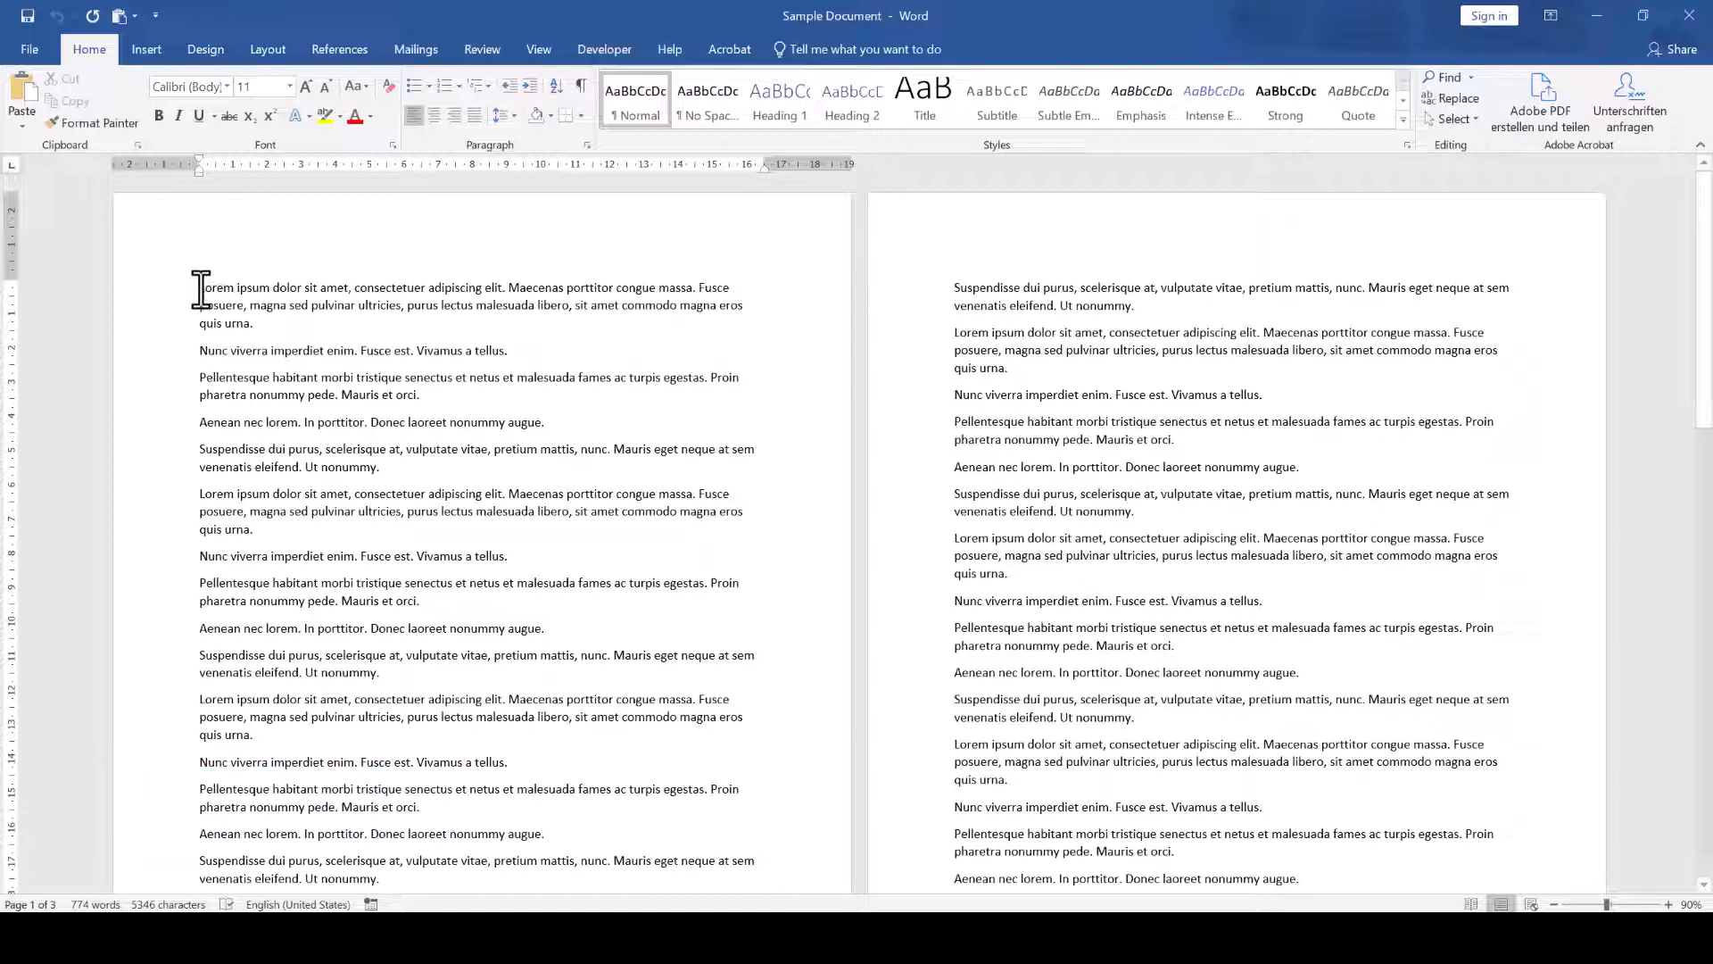
# Step: Draw a blue rectangle shape across the opening paragraphs at the top of page one
pyautogui.click(144, 50)
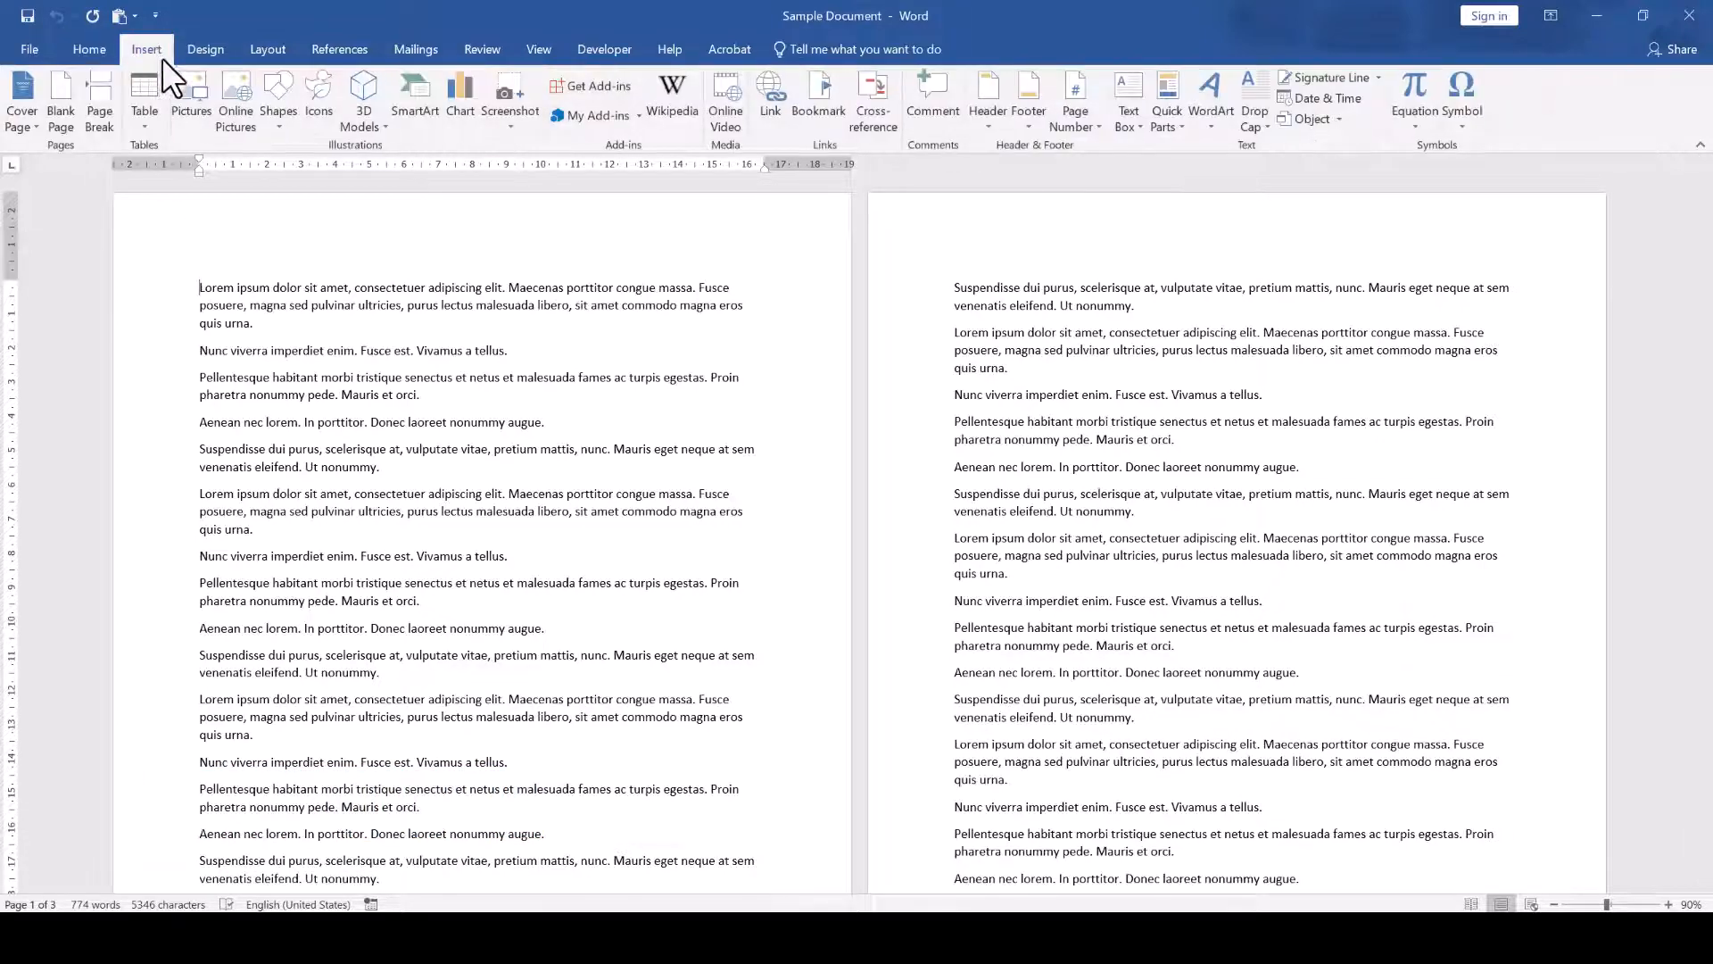
pyautogui.click(279, 98)
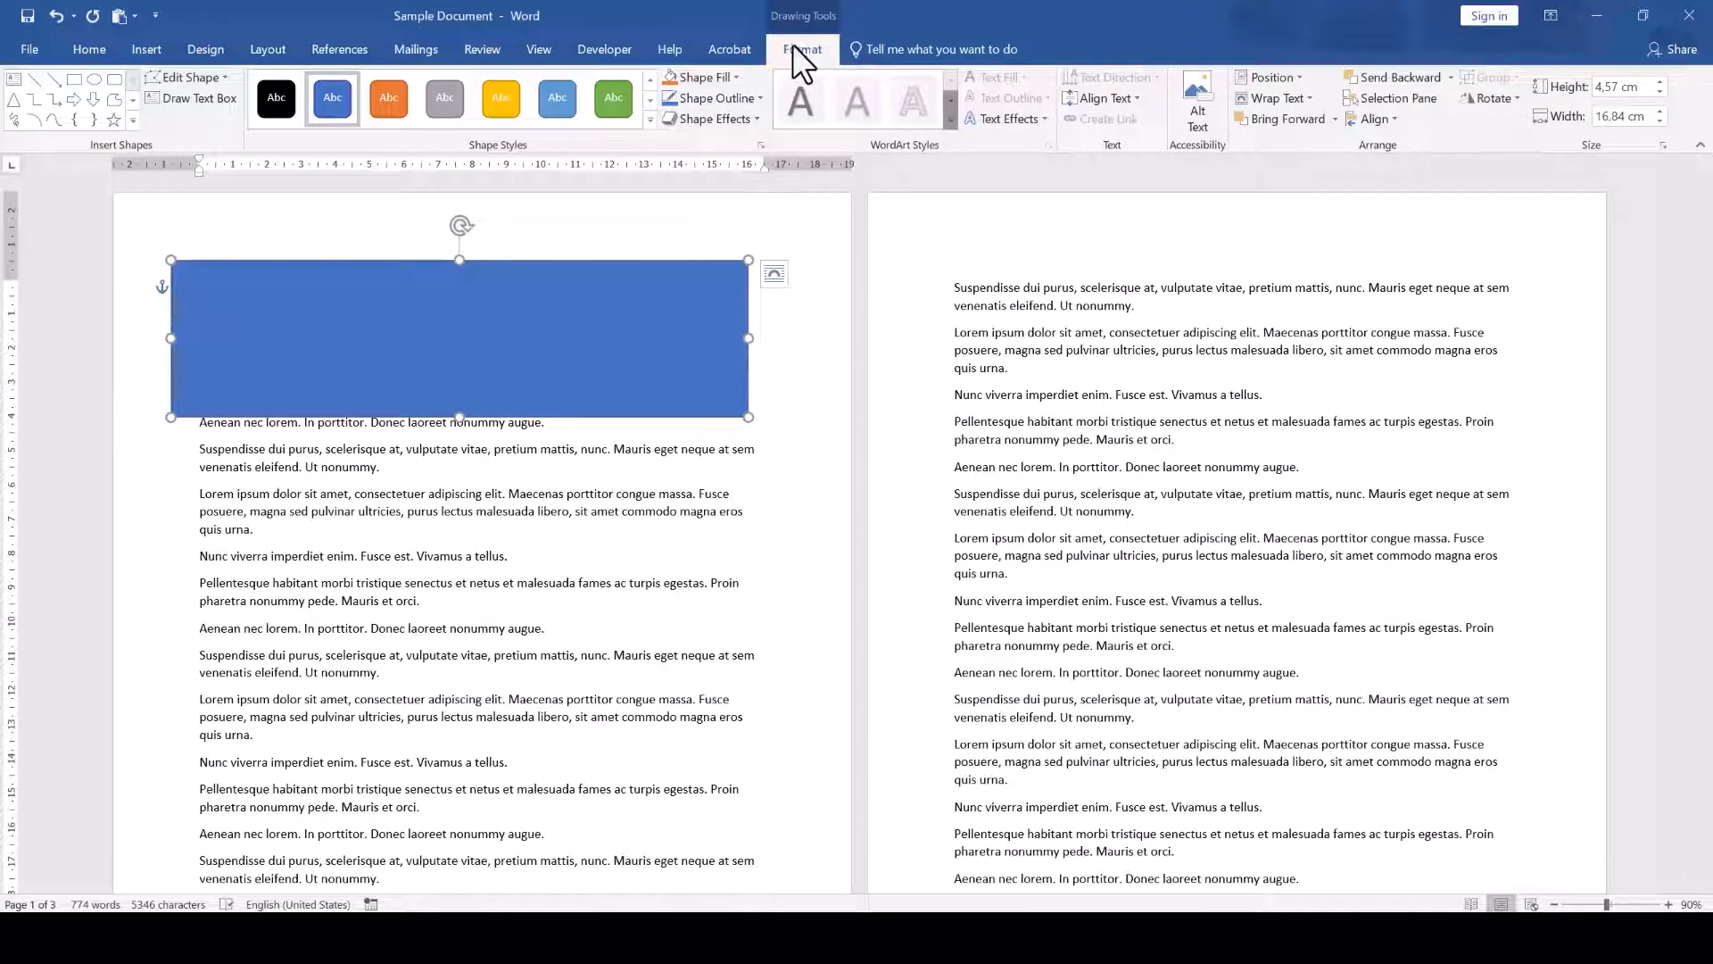
# Step: Give the rectangle no outline and a width of 21.59 cm to match the page
pyautogui.click(709, 96)
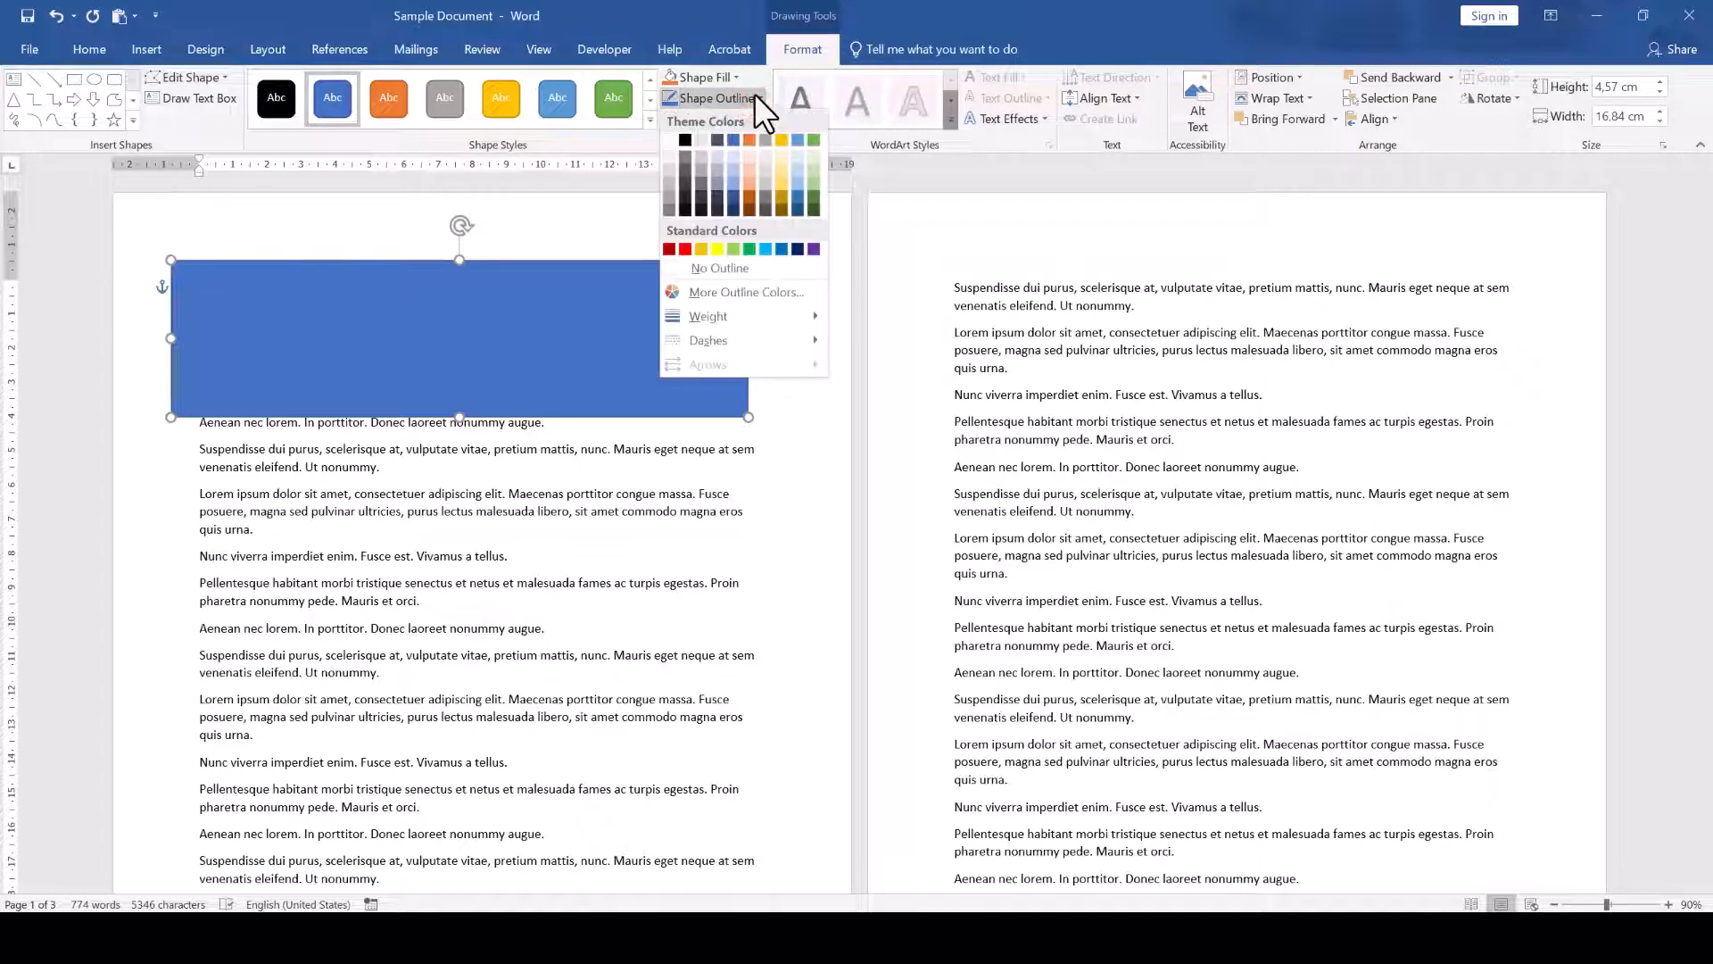
pyautogui.click(712, 98)
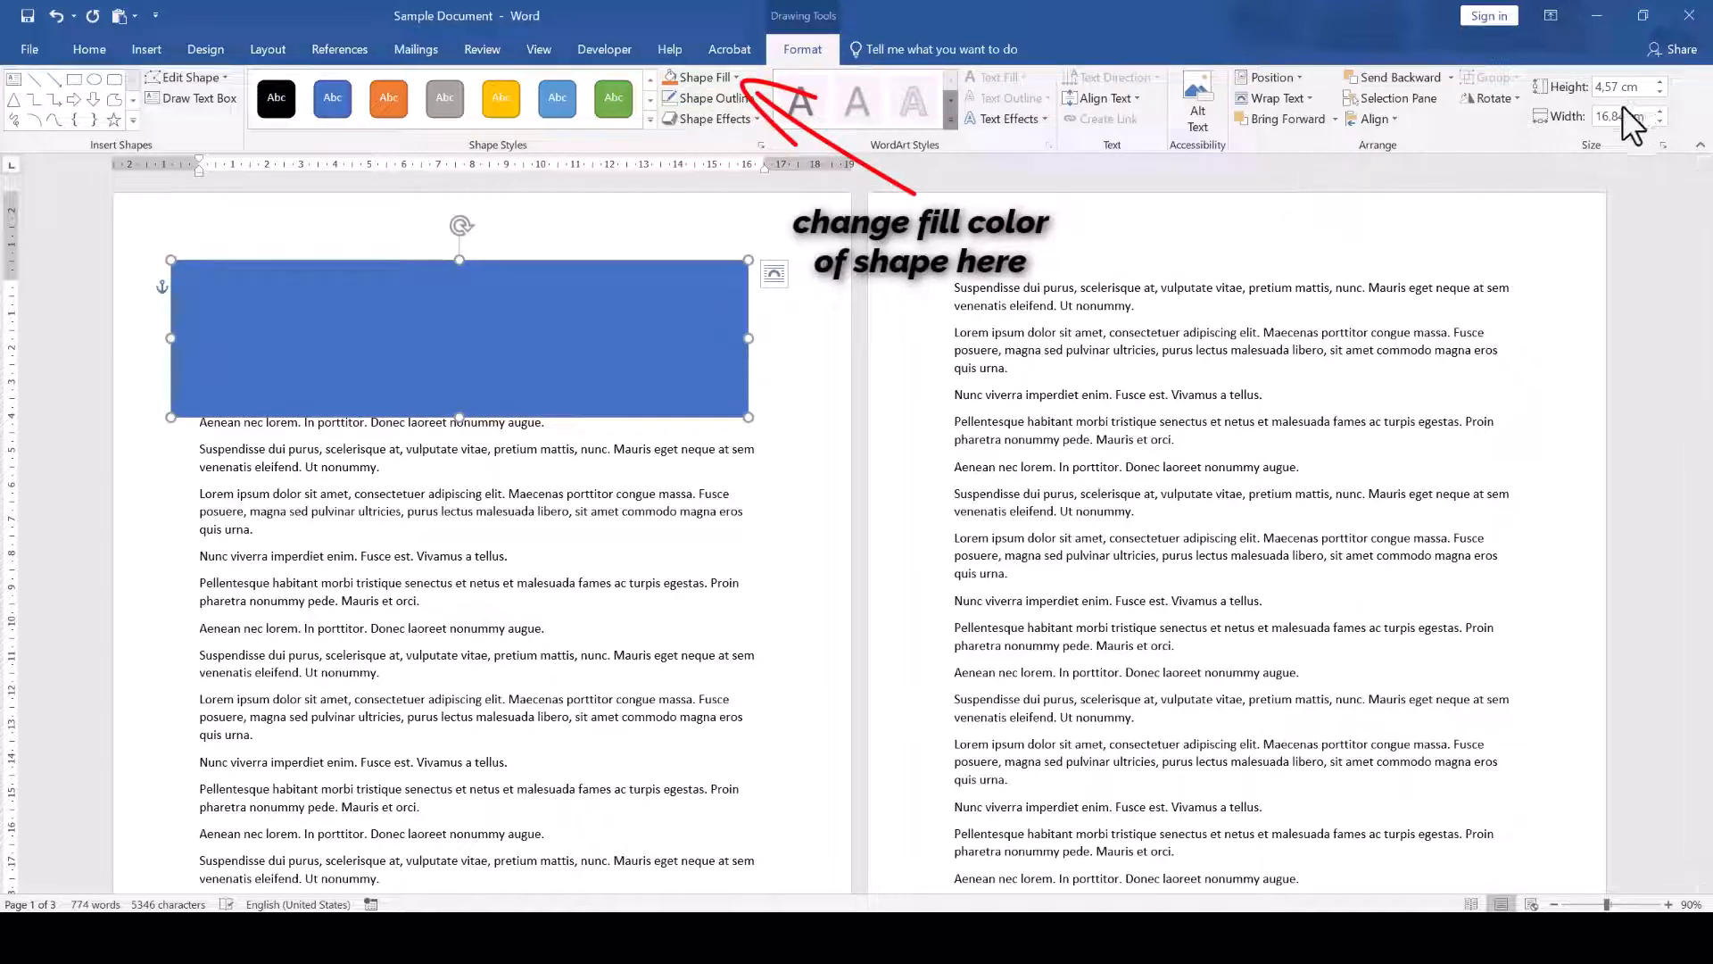
pyautogui.click(1622, 116)
pyautogui.write('21.59')
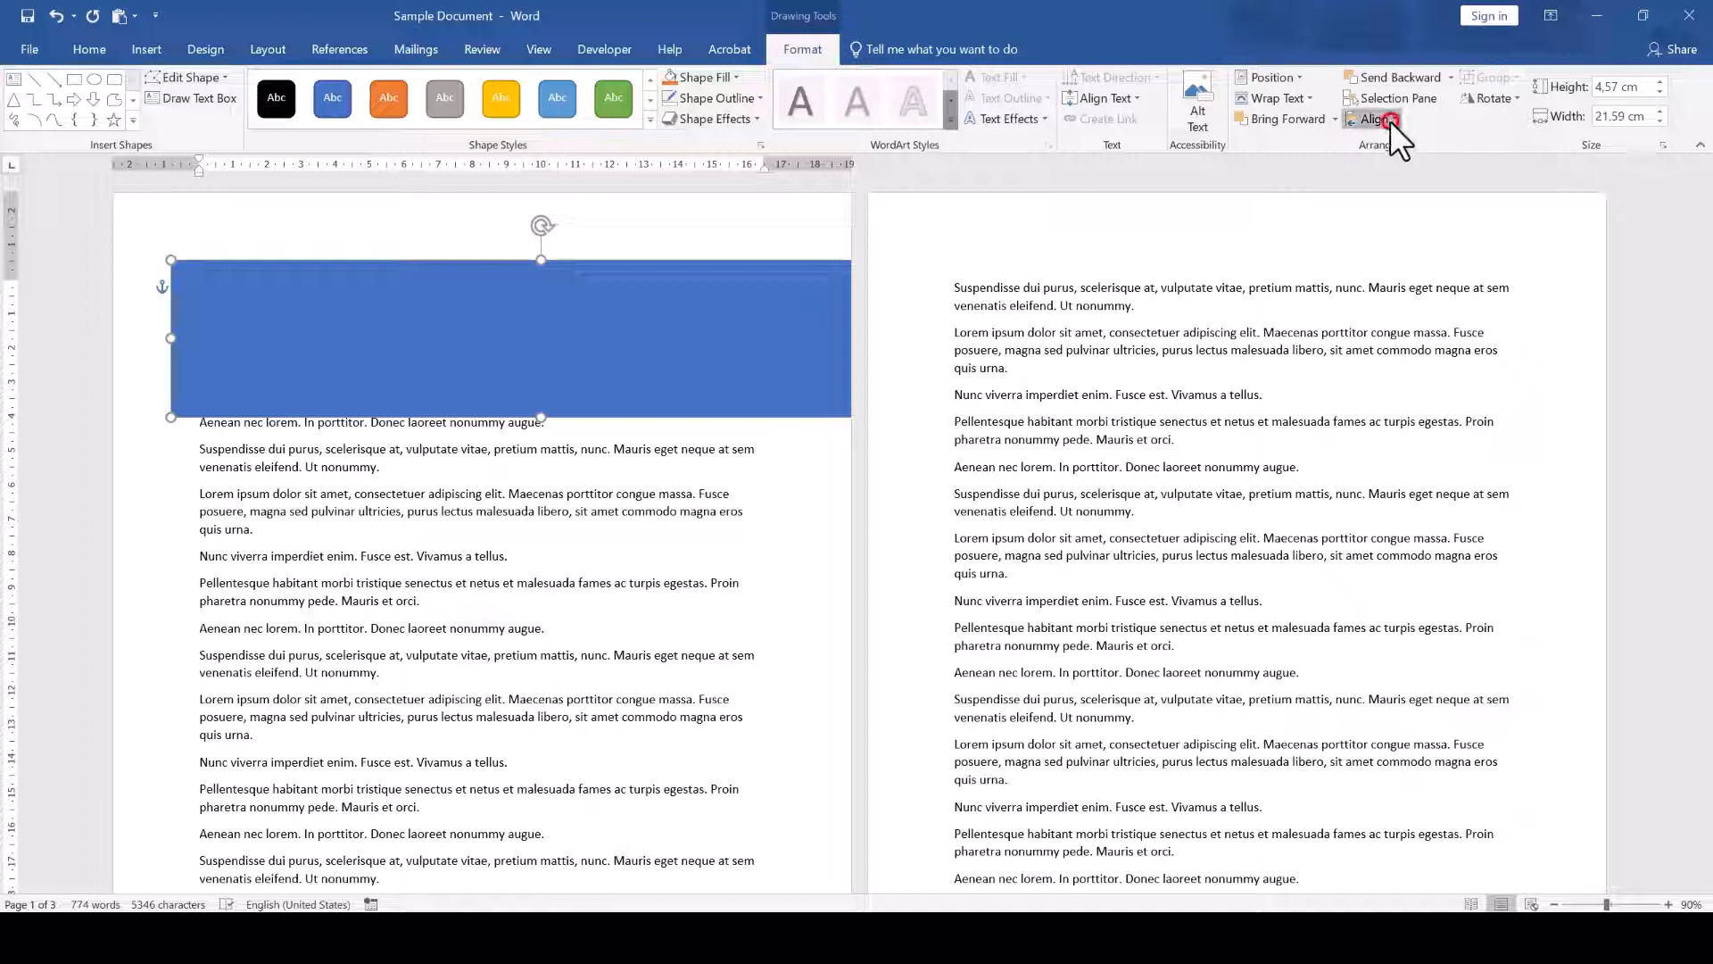
# Step: Align the rectangle to the horizontal centre of the page, edge to edge
pyautogui.click(1374, 118)
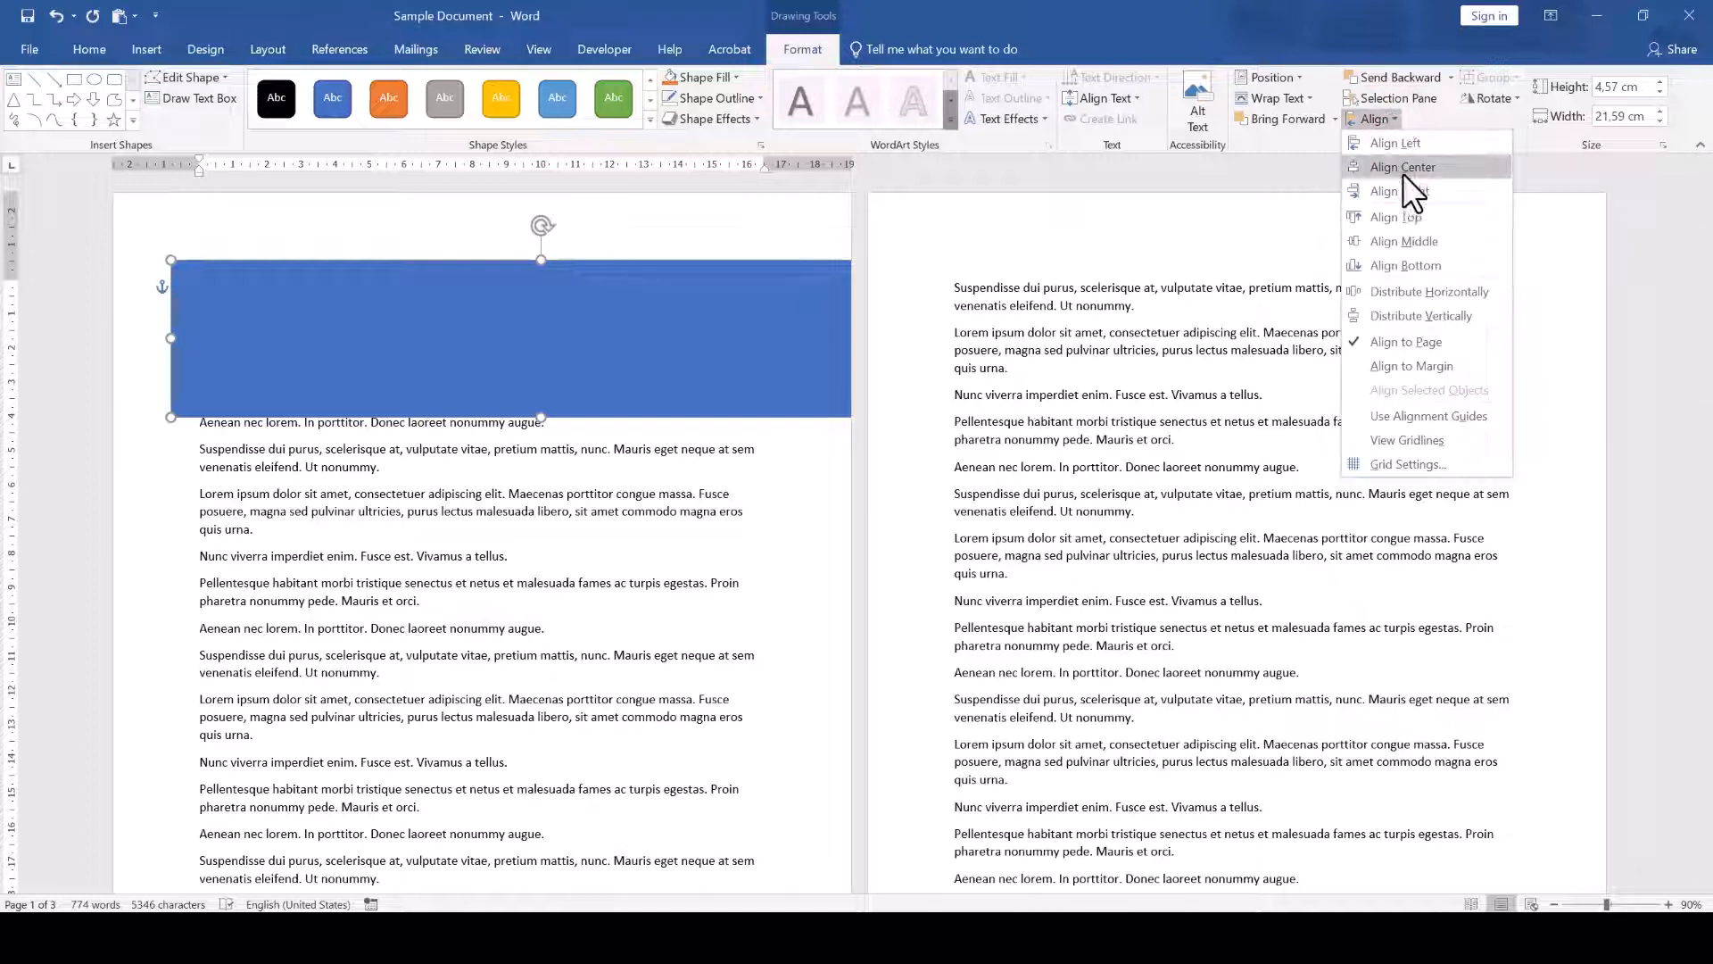
pyautogui.click(1394, 142)
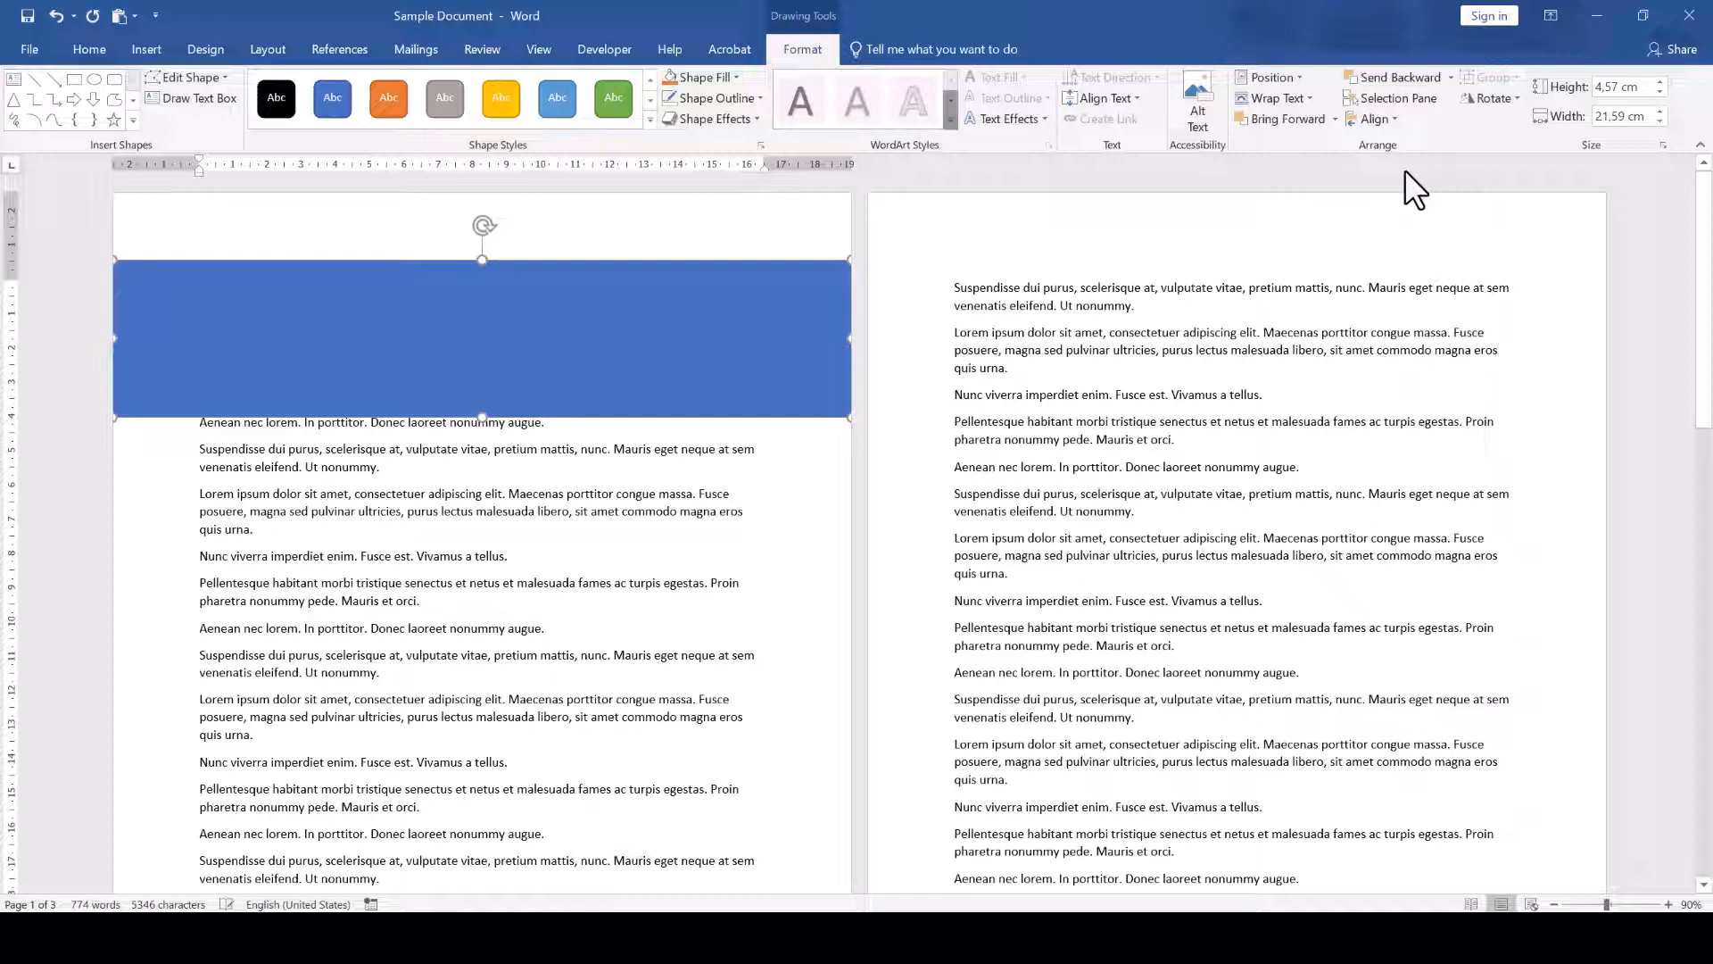
pyautogui.moveTo(541, 356)
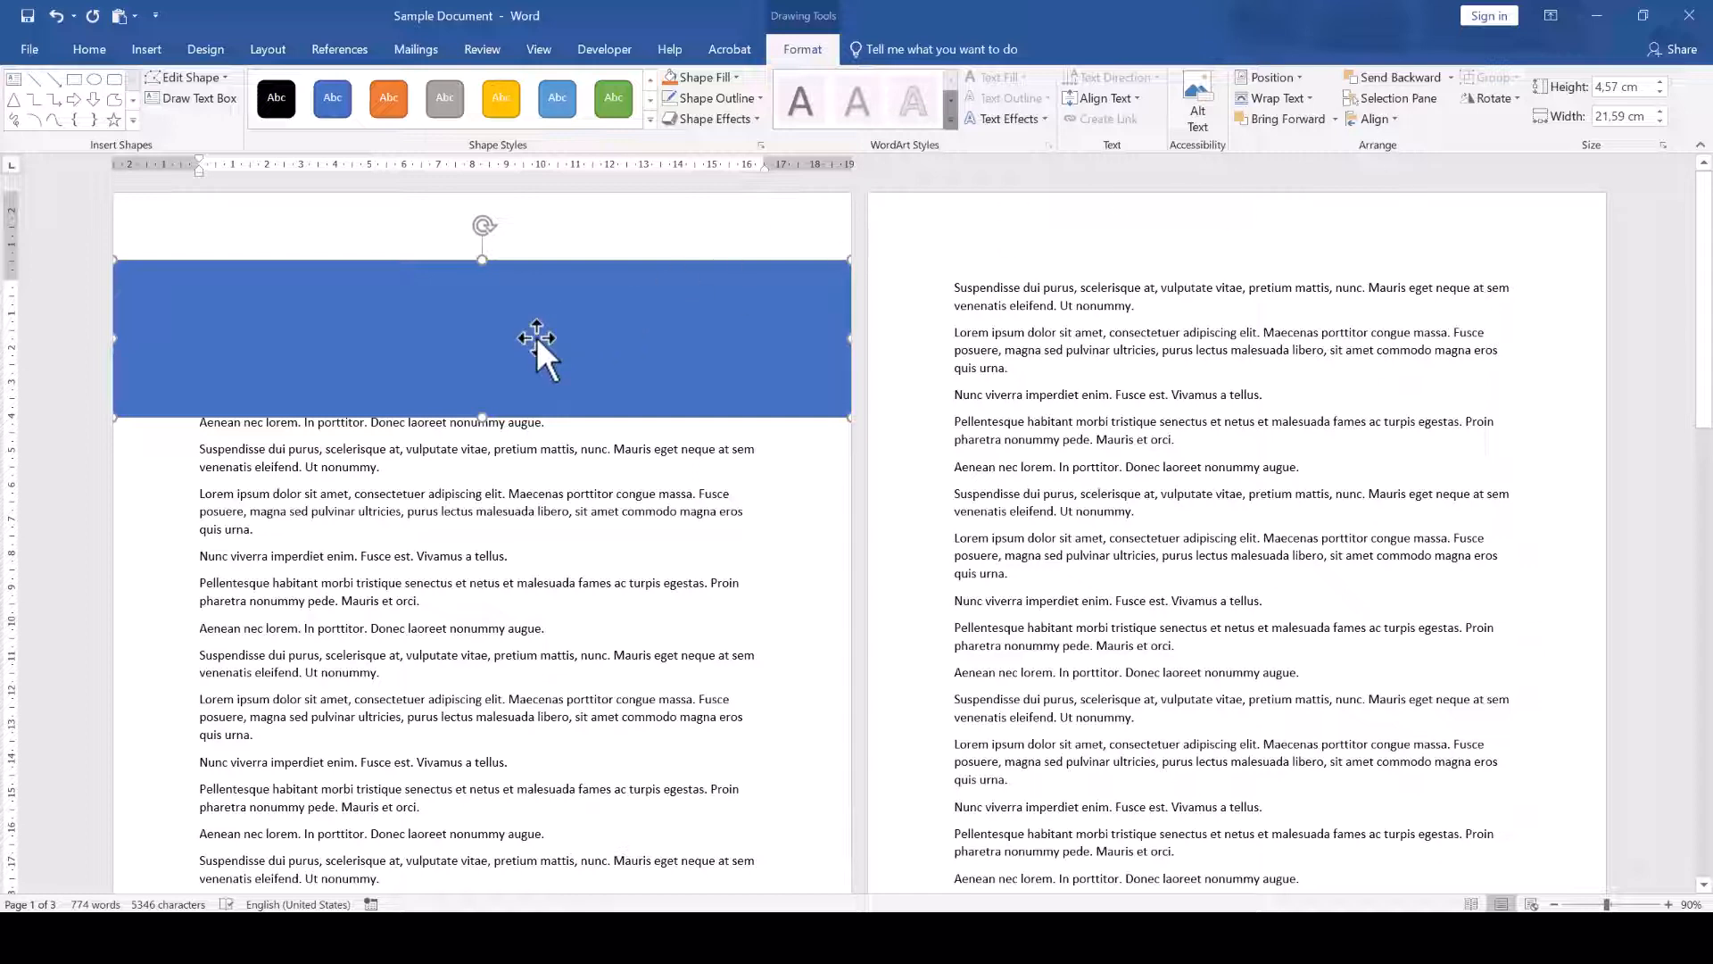
# Step: Set the rectangle's text wrapping to Behind Text so paragraphs show over it
pyautogui.click(1274, 99)
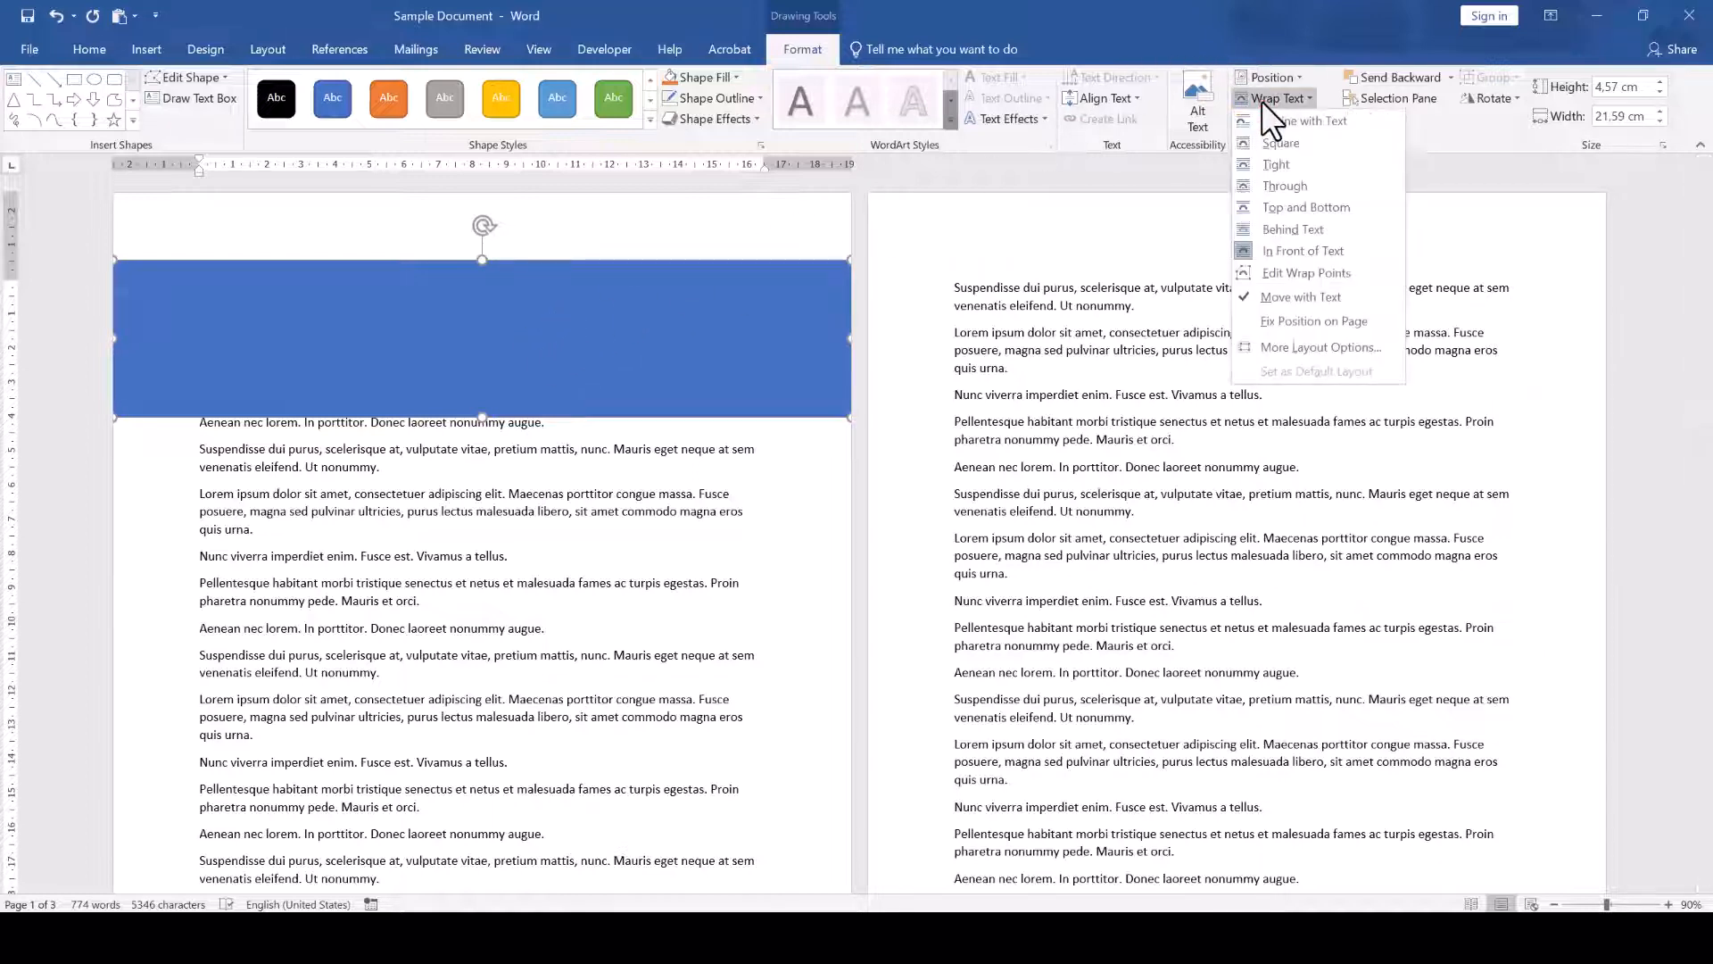
pyautogui.click(1303, 249)
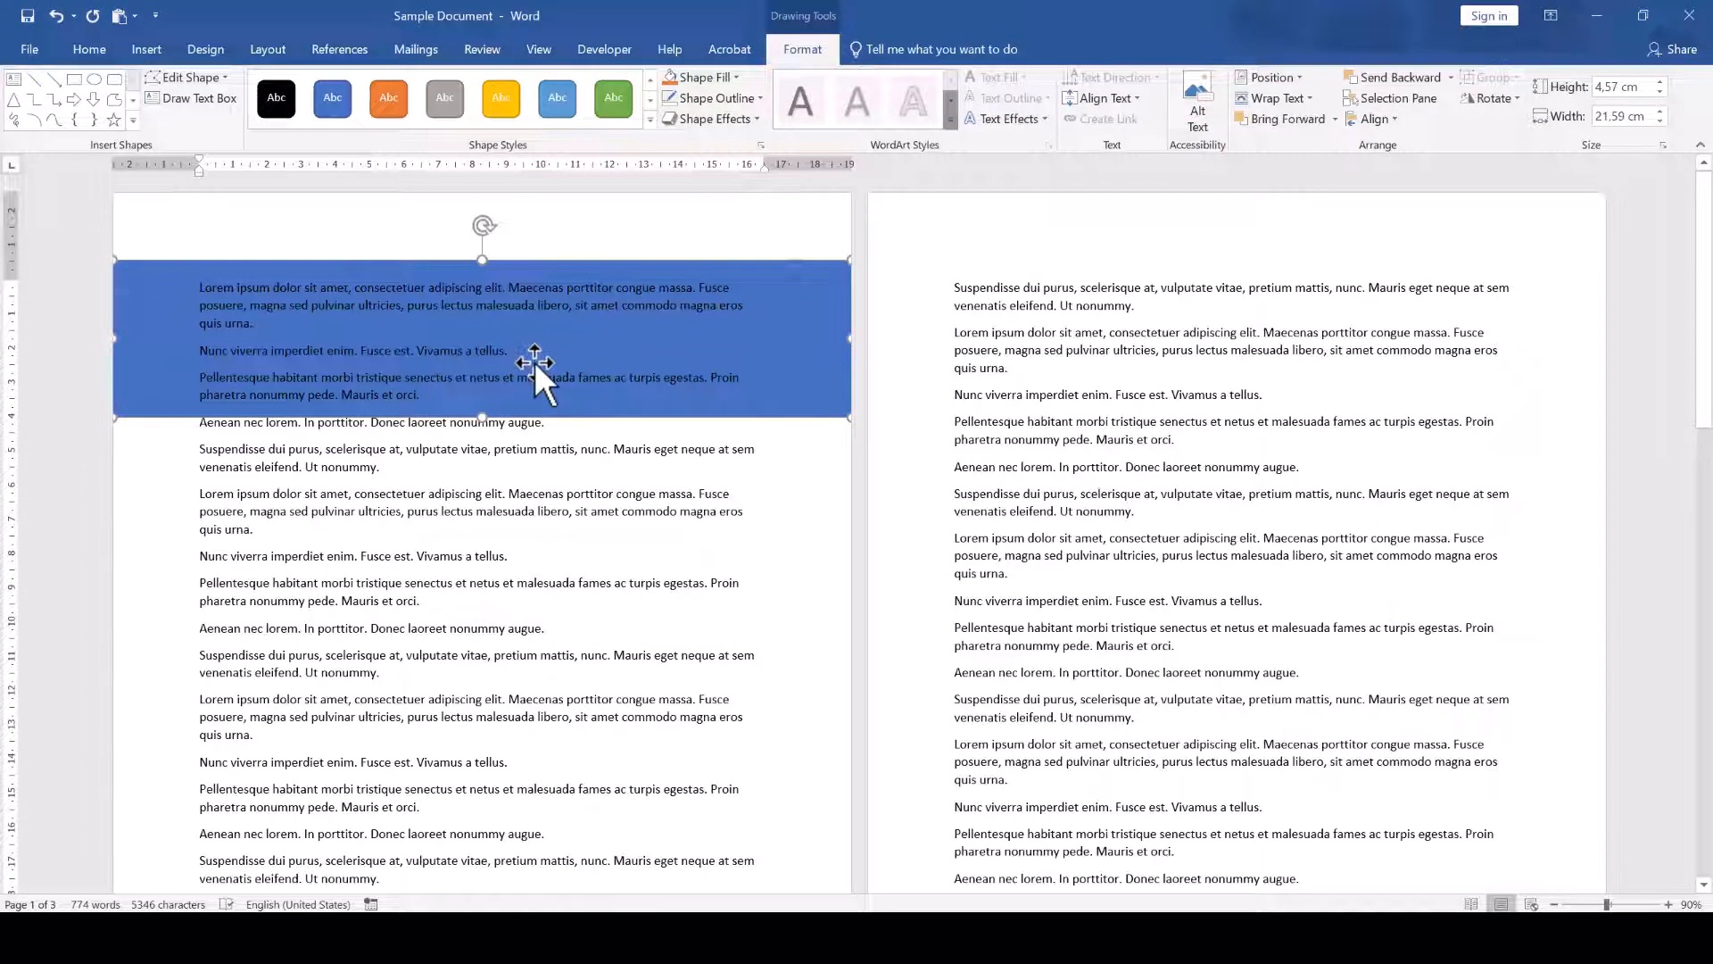
# Step: Cut the rectangle from the page and paste it into the header
pyautogui.press('ctrl+x')
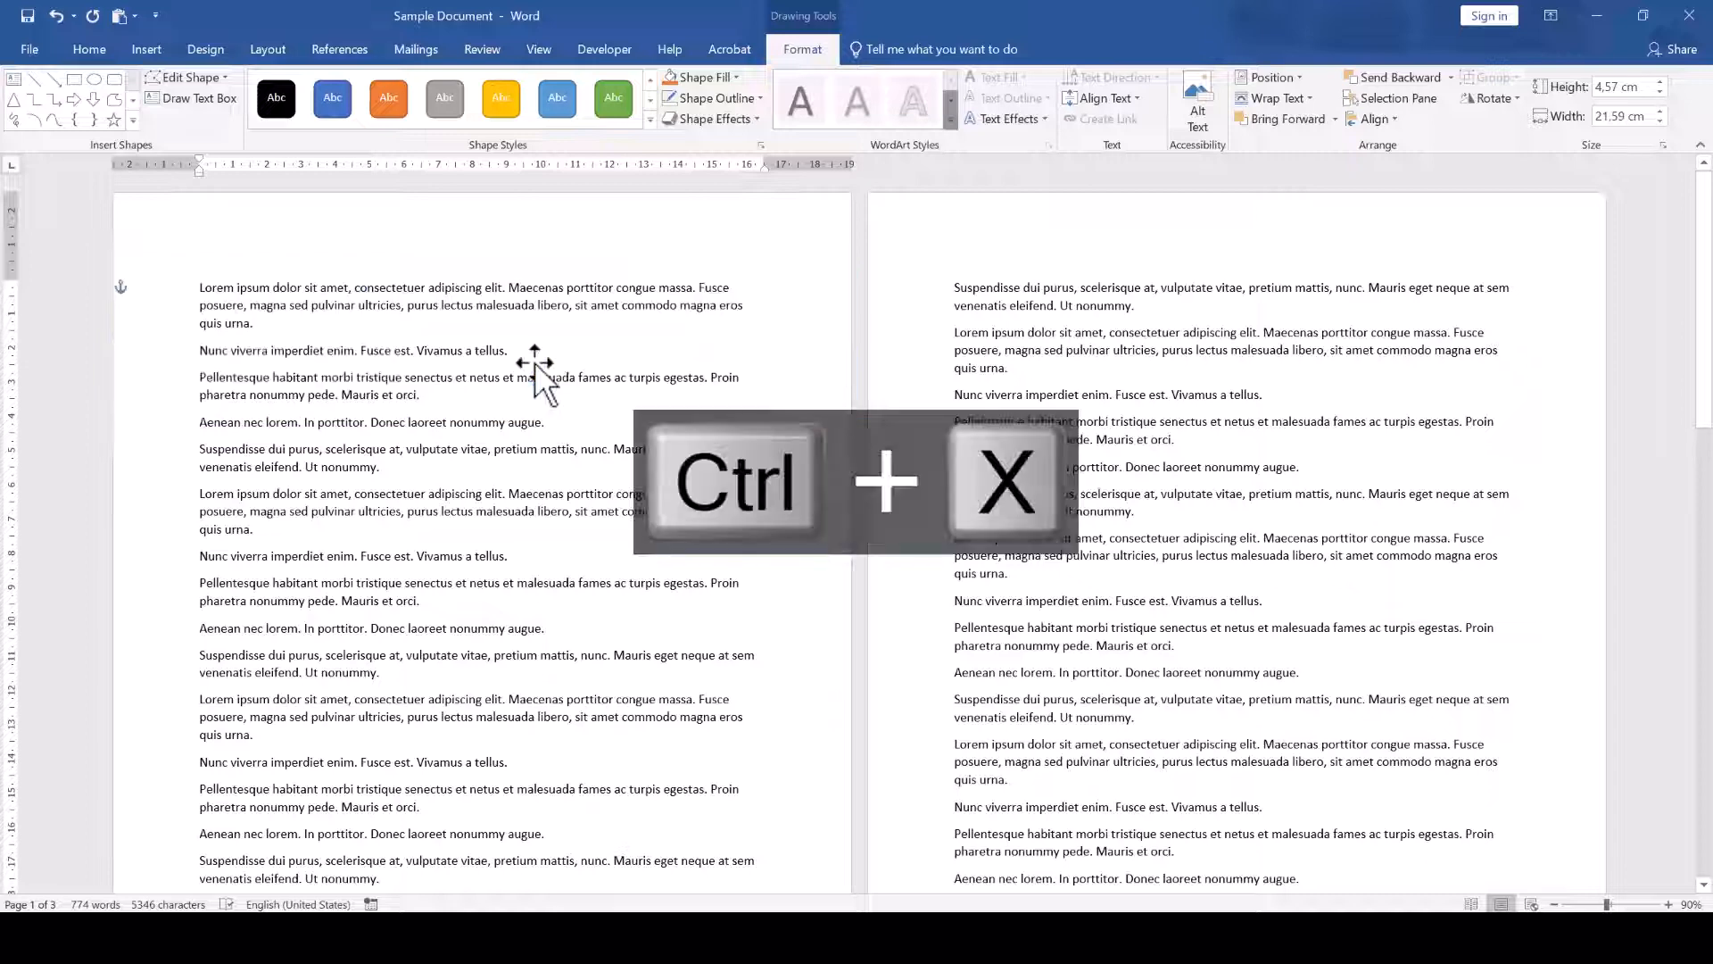
pyautogui.press('ctrl+x')
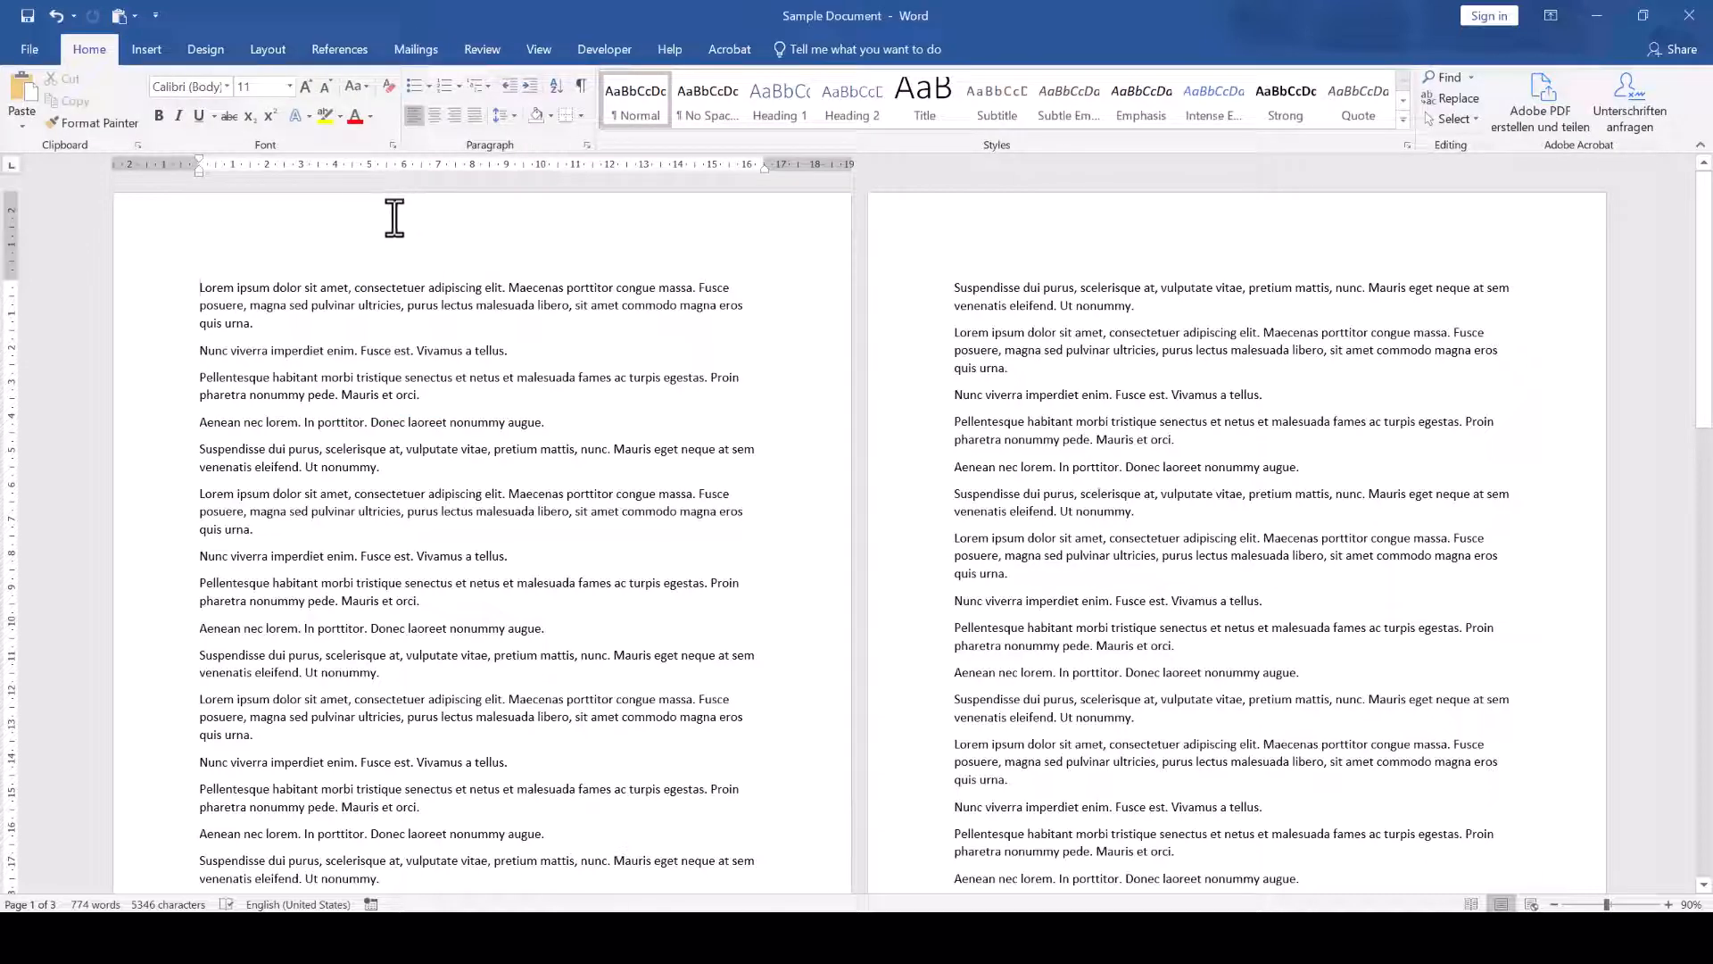
pyautogui.doubleClick(393, 225)
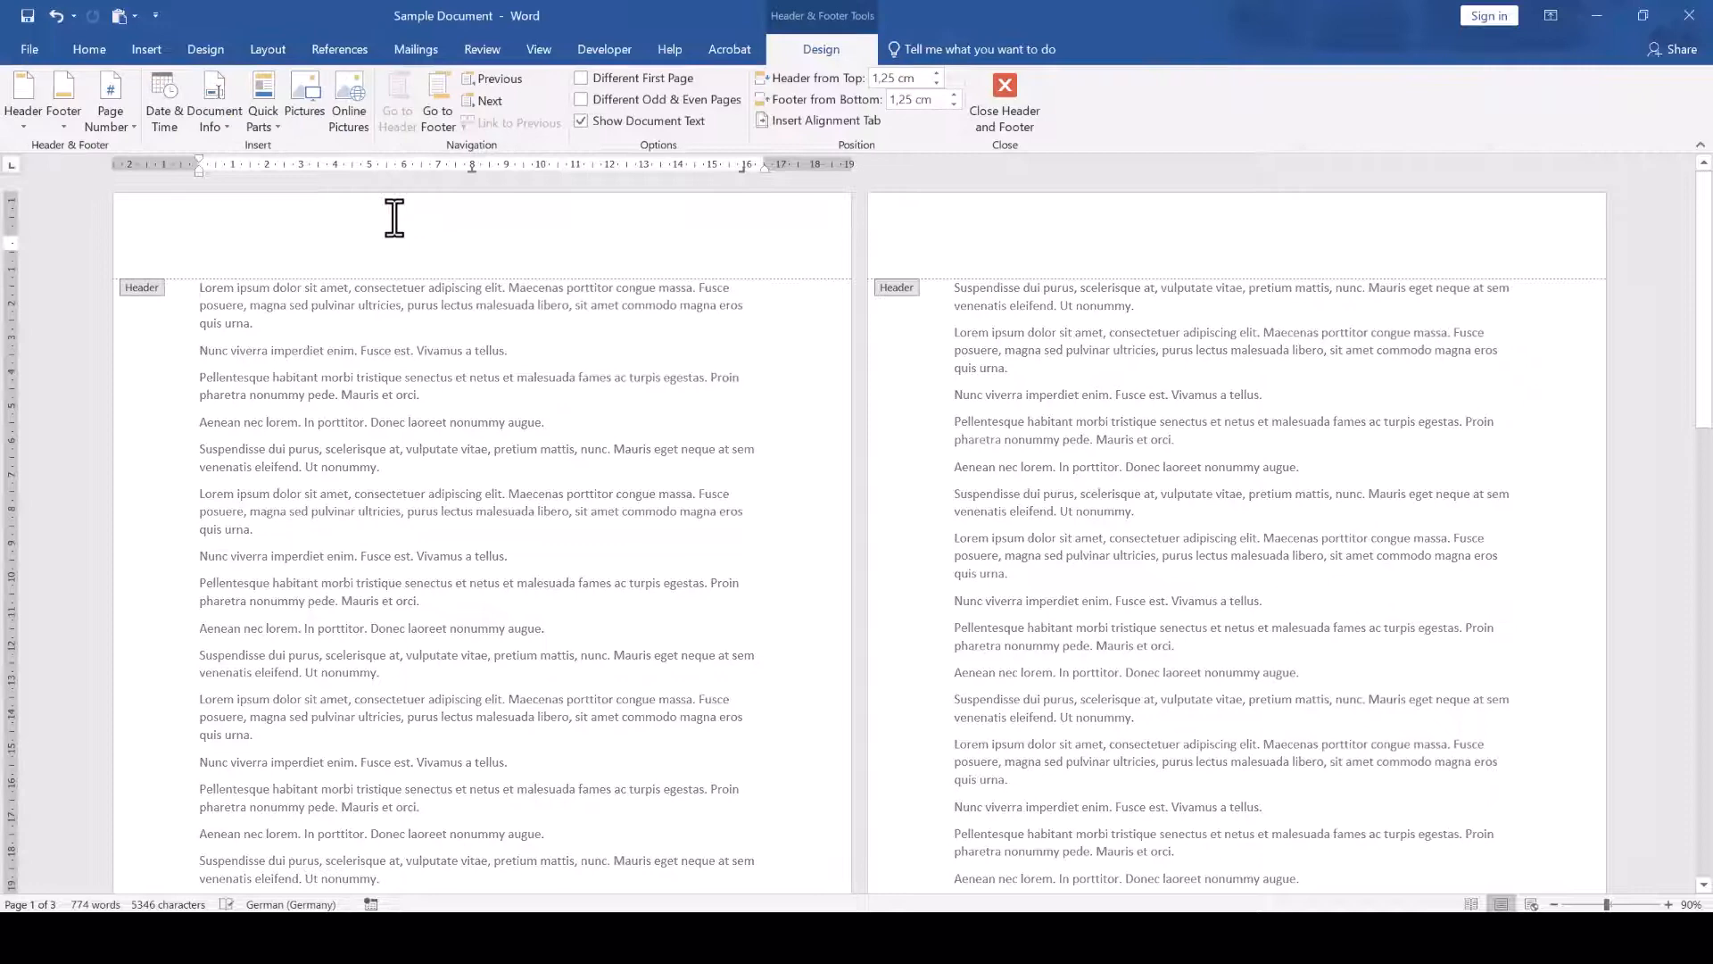
pyautogui.press('ctrl+v')
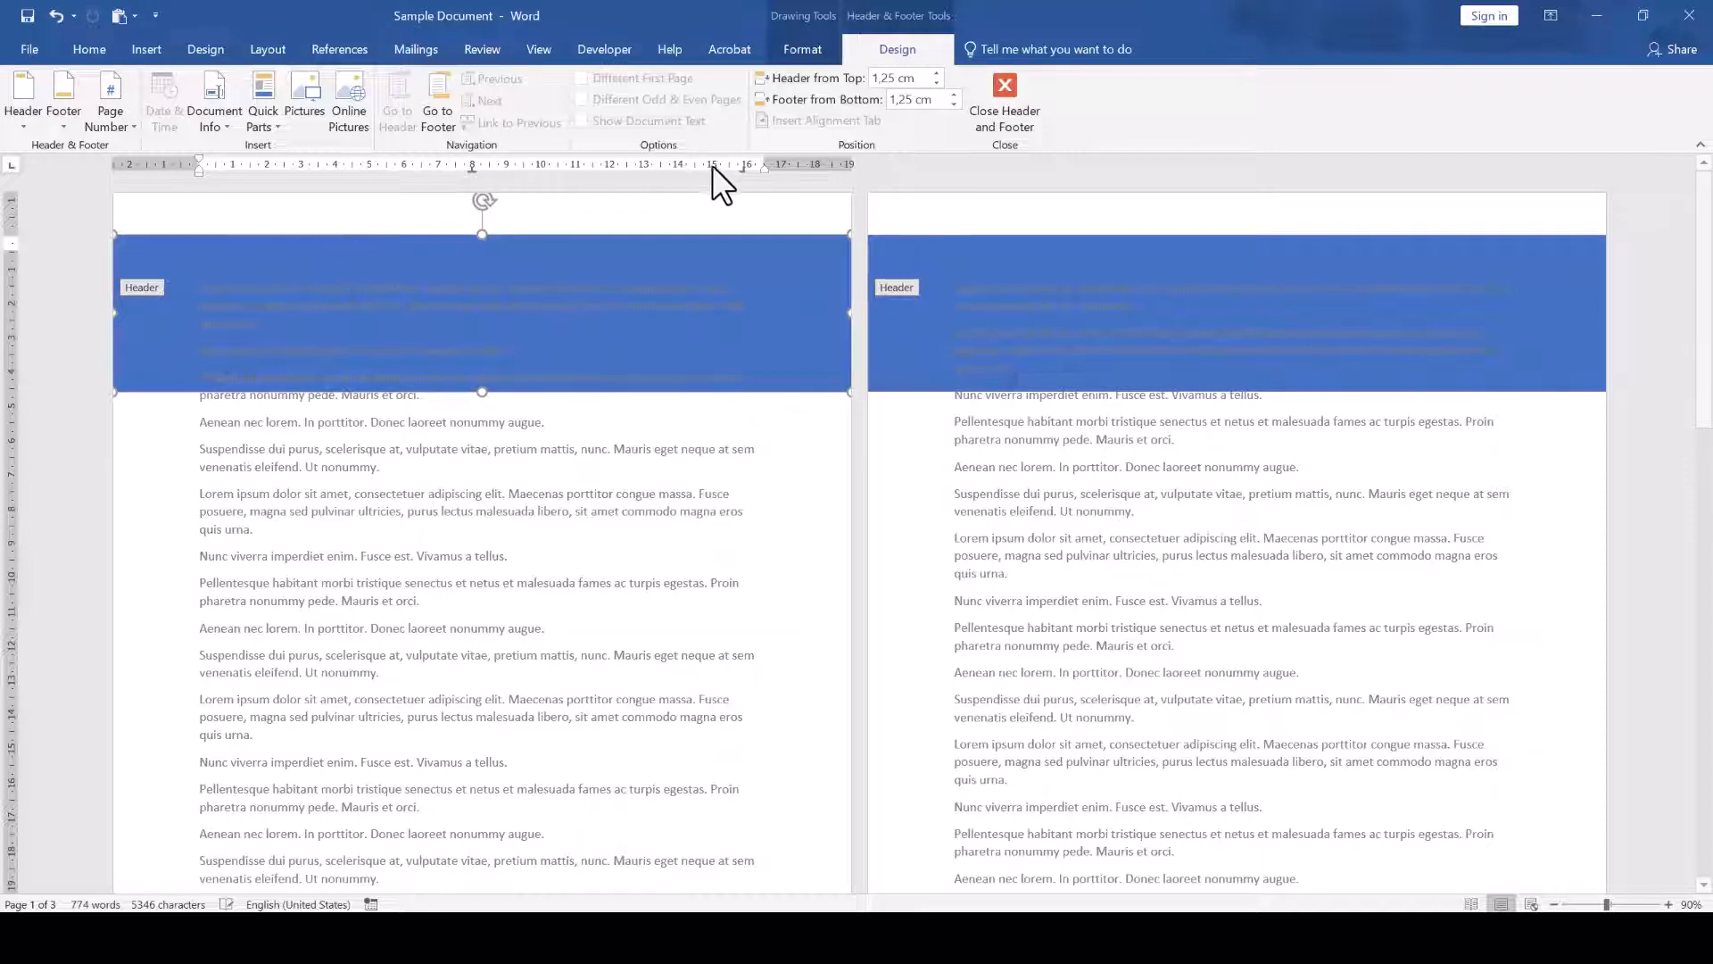
pyautogui.moveTo(1003, 104)
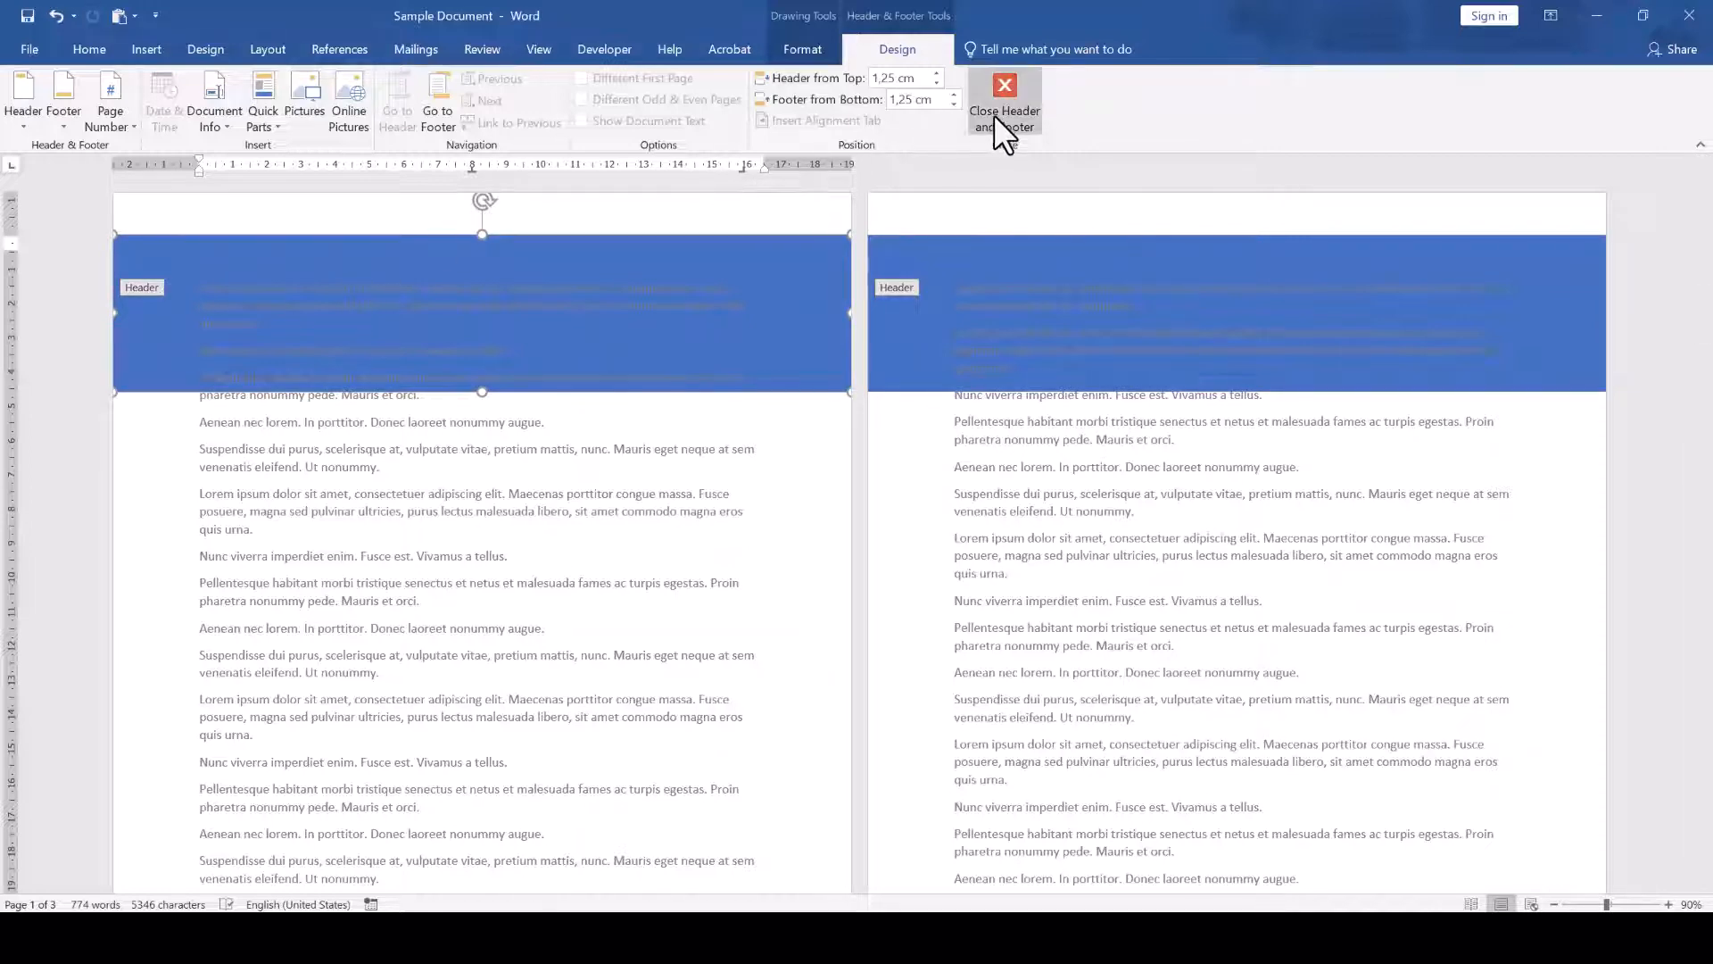
# Step: Close header editing and check the blue band atop each page in Print preview
pyautogui.click(1003, 98)
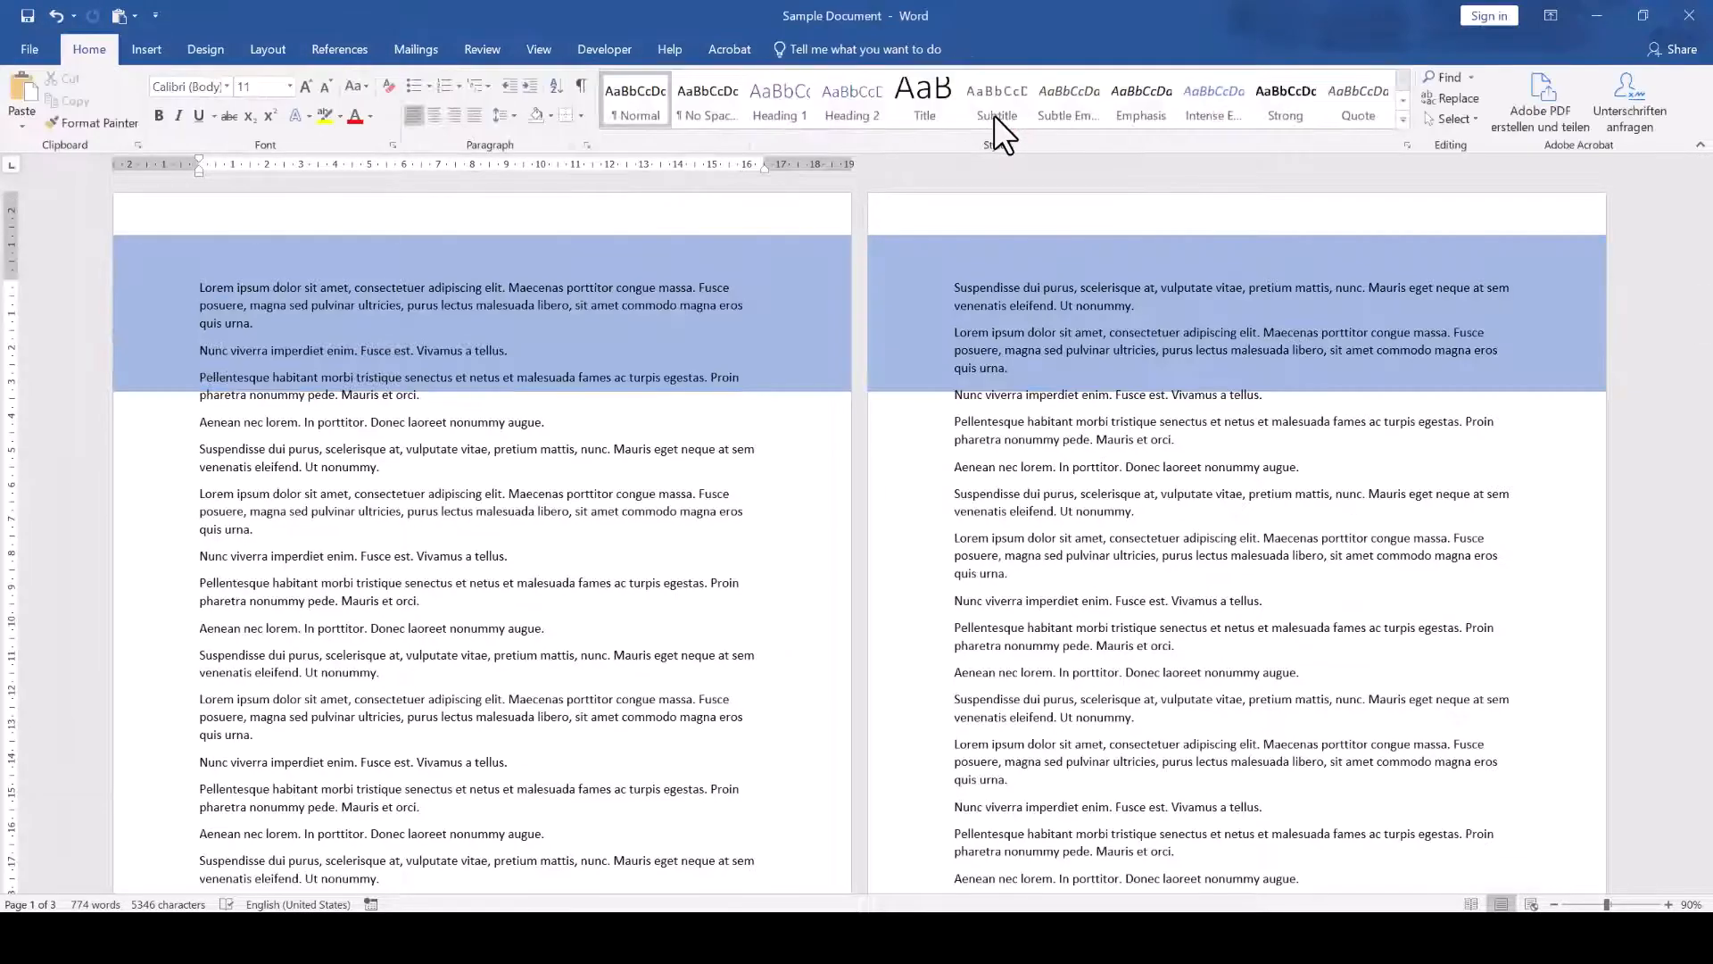
pyautogui.moveTo(819, 294)
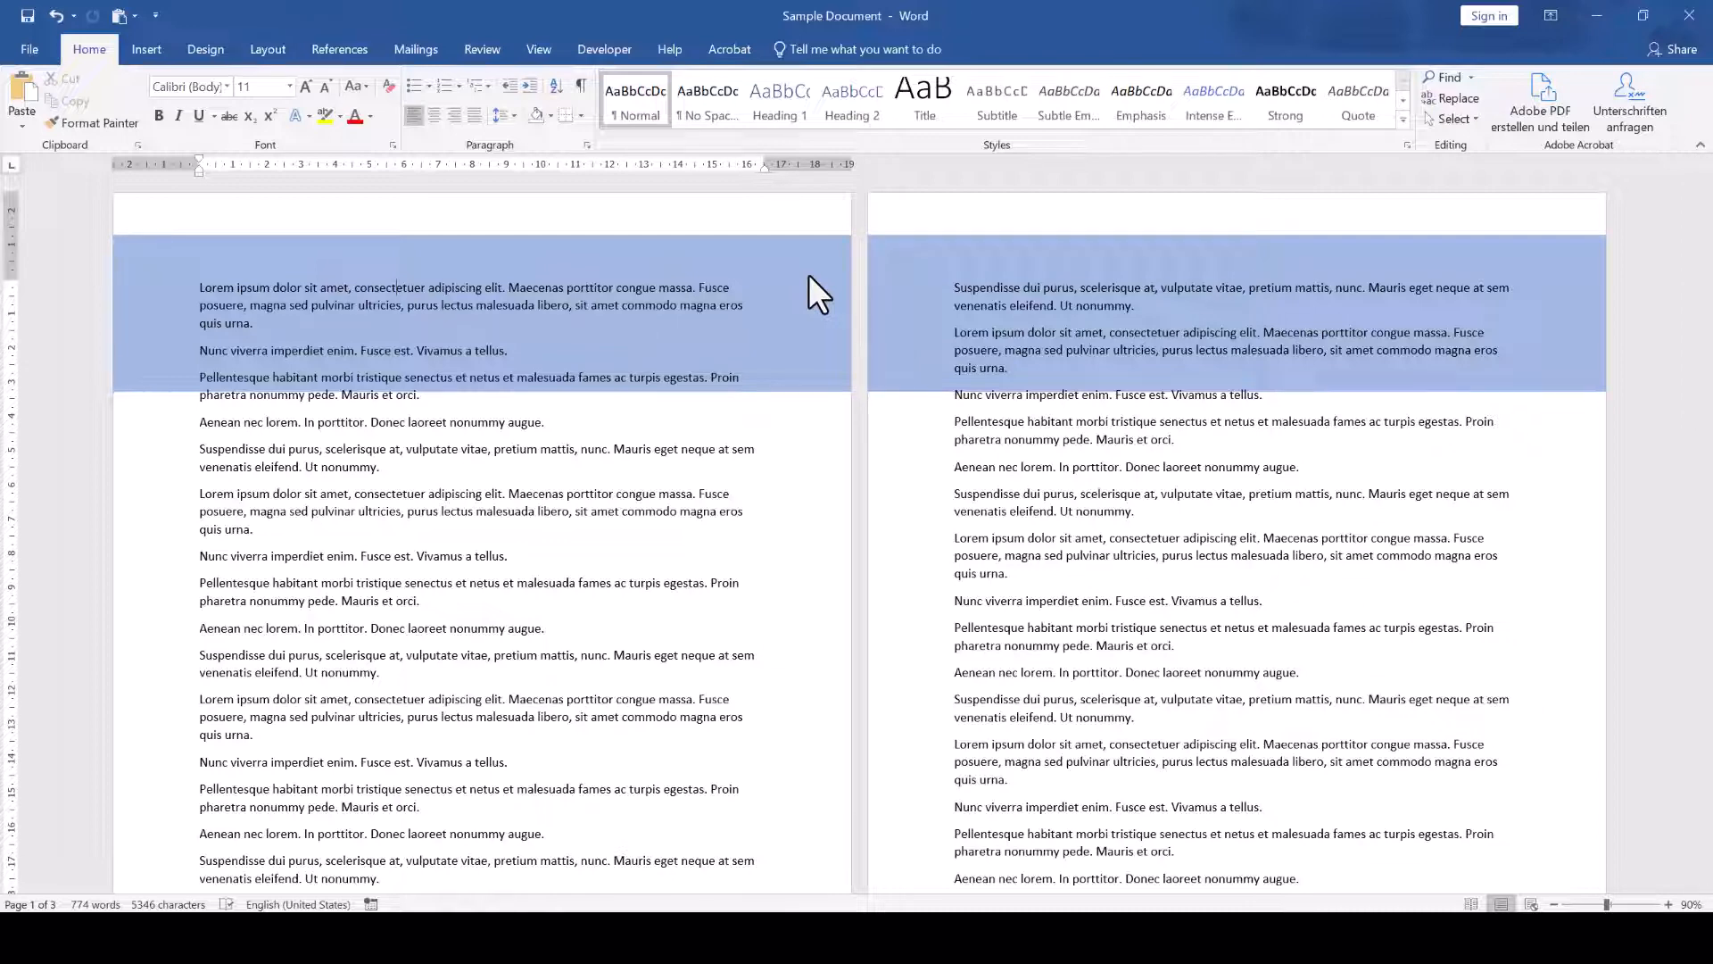
pyautogui.click(28, 50)
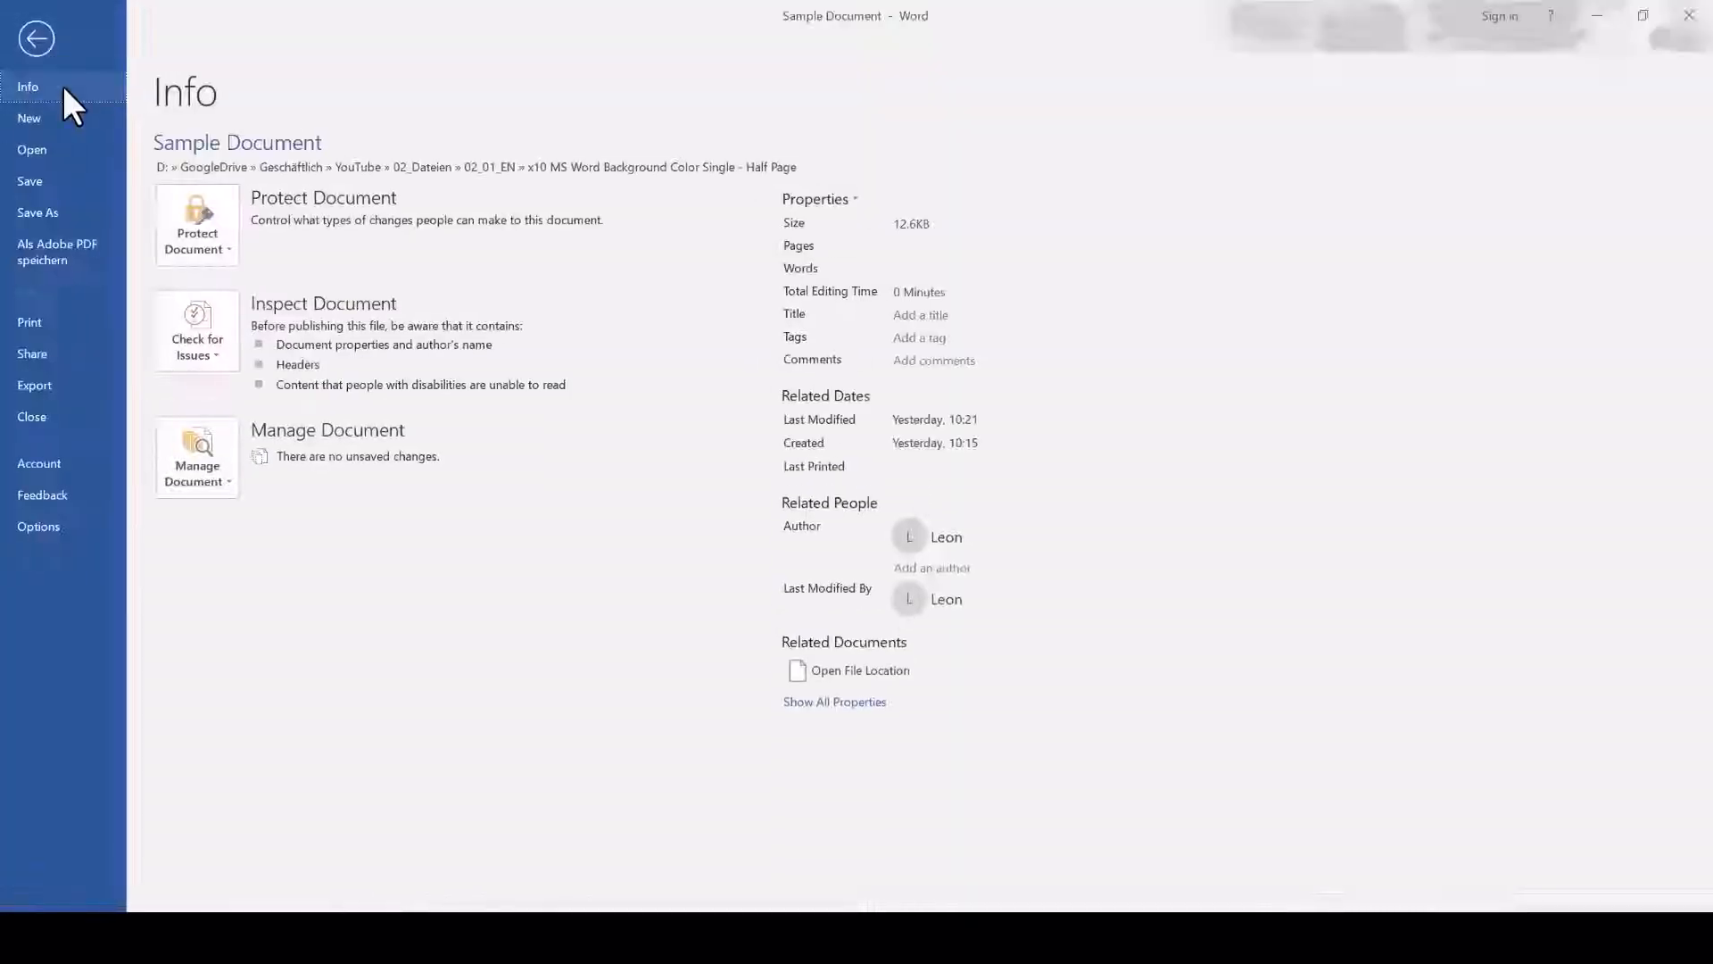
pyautogui.click(31, 321)
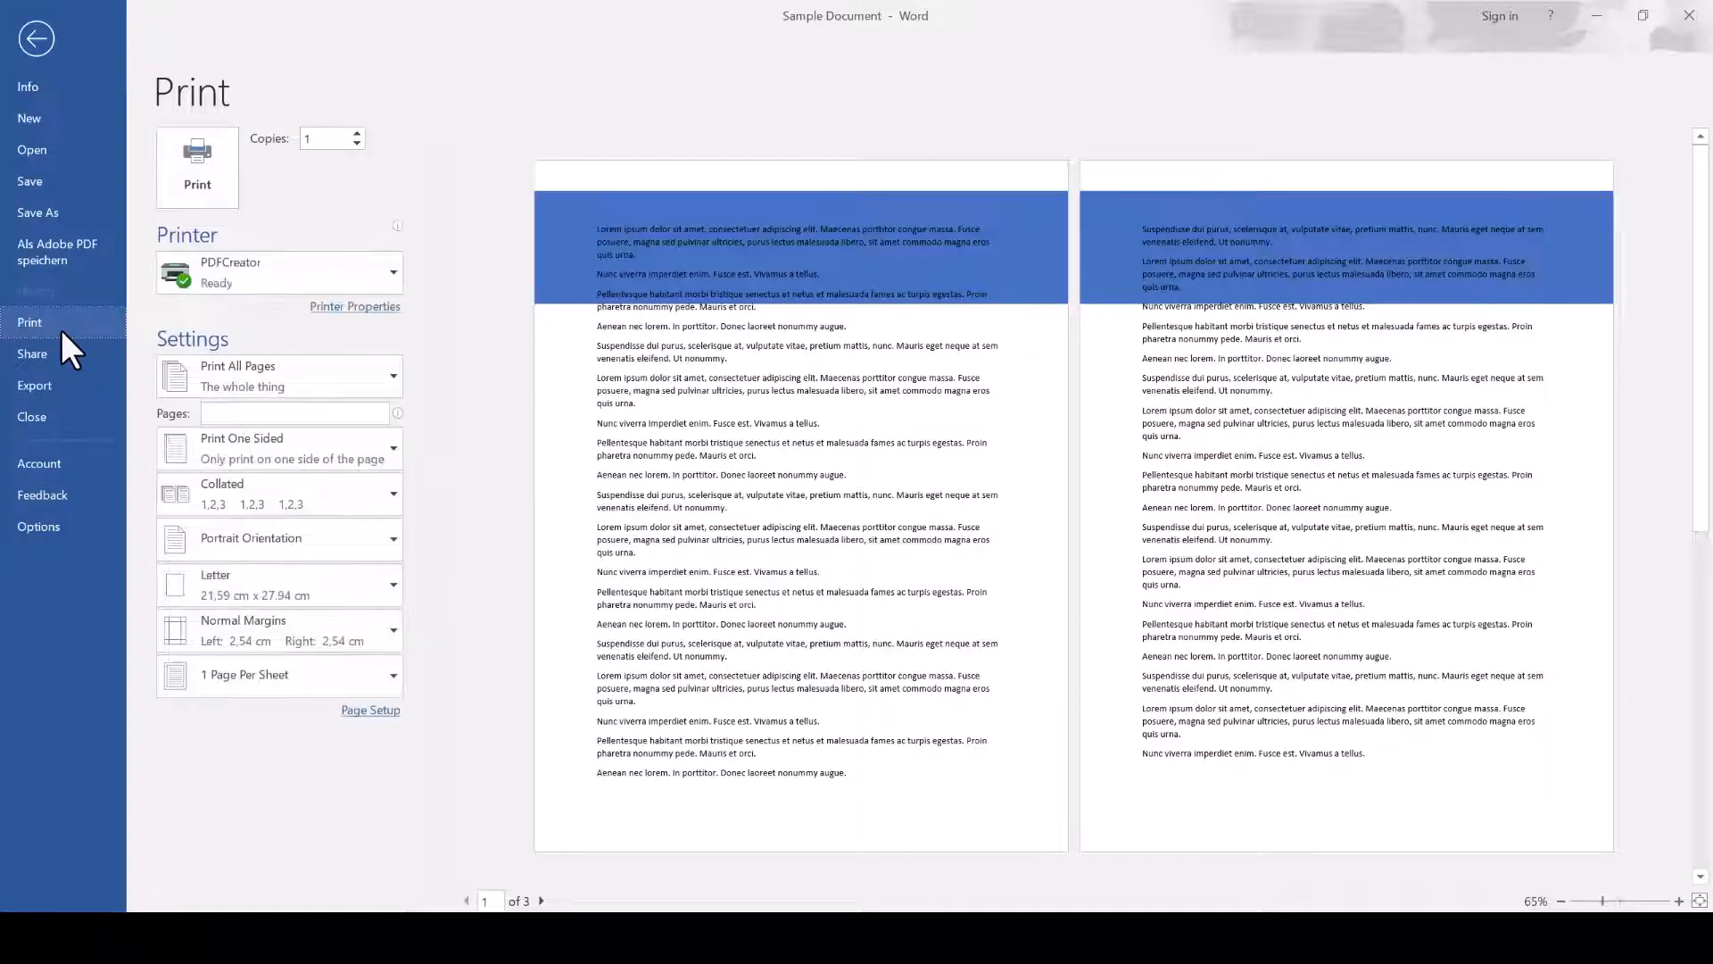